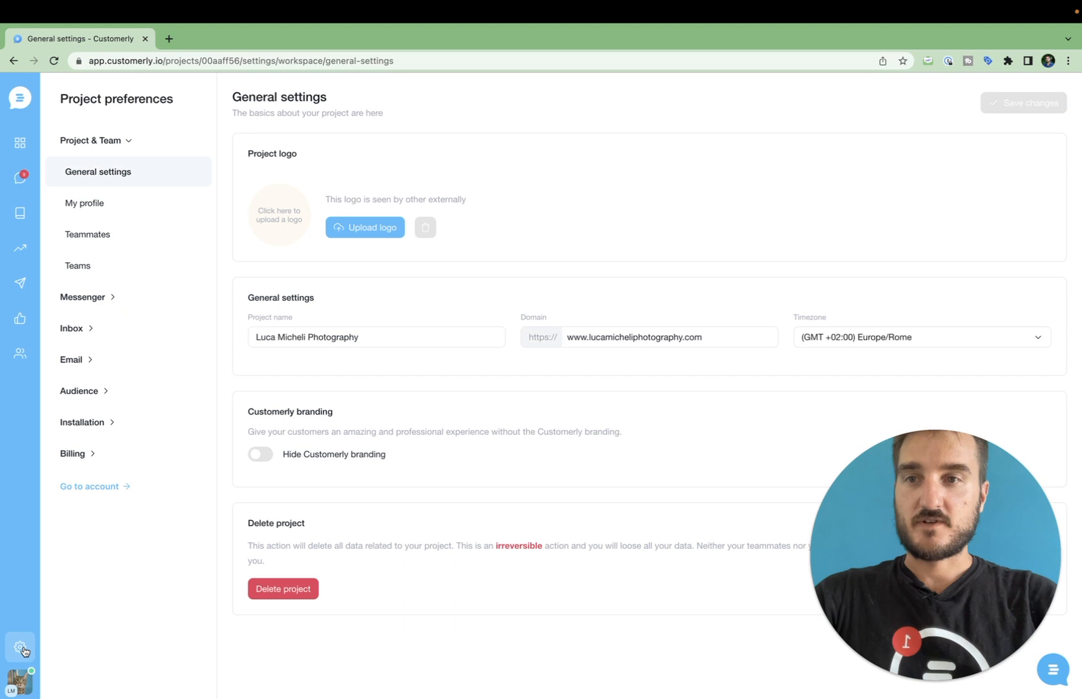
mouse_move(73, 429)
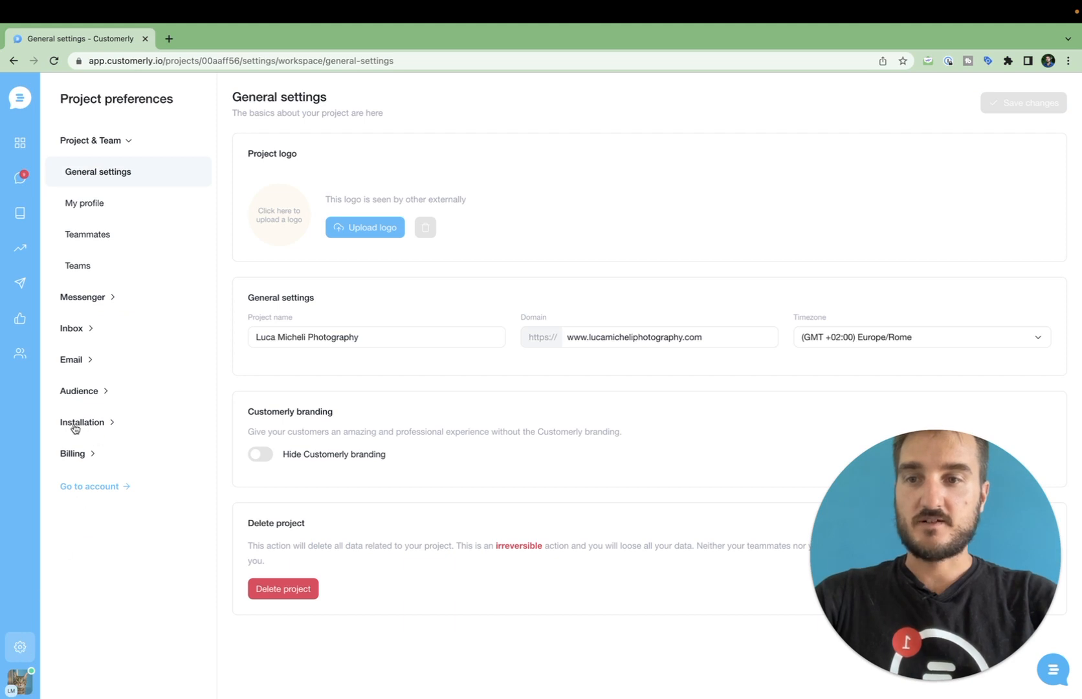
Show Customerly's Install messenger options under Installation in Project preferences
left_click(83, 422)
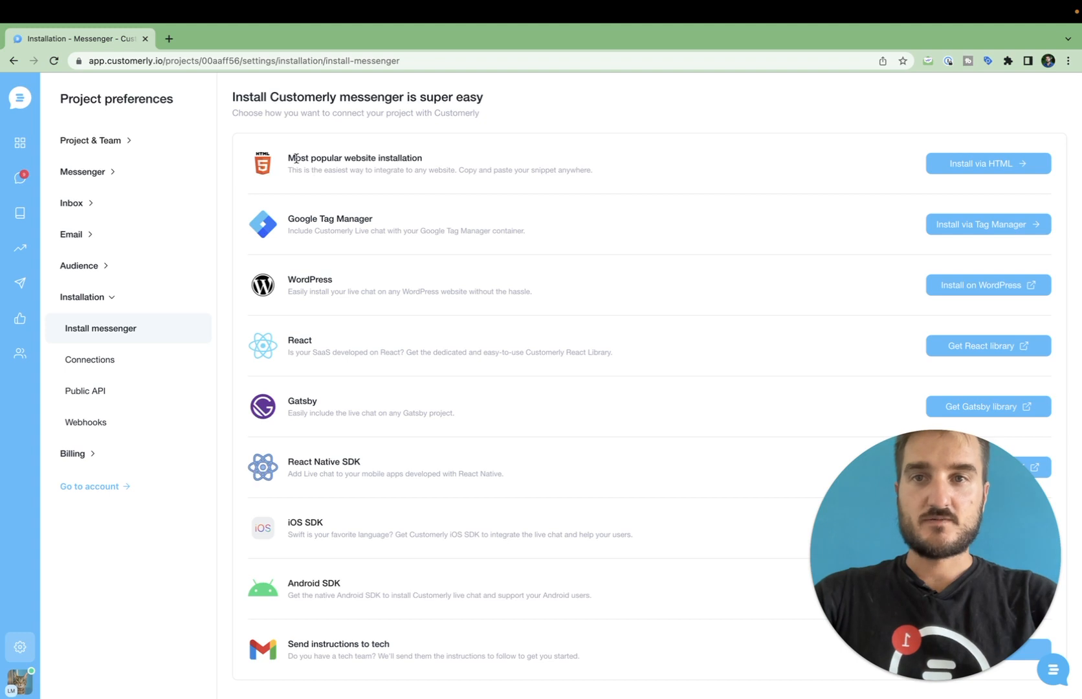
mouse_move(343, 152)
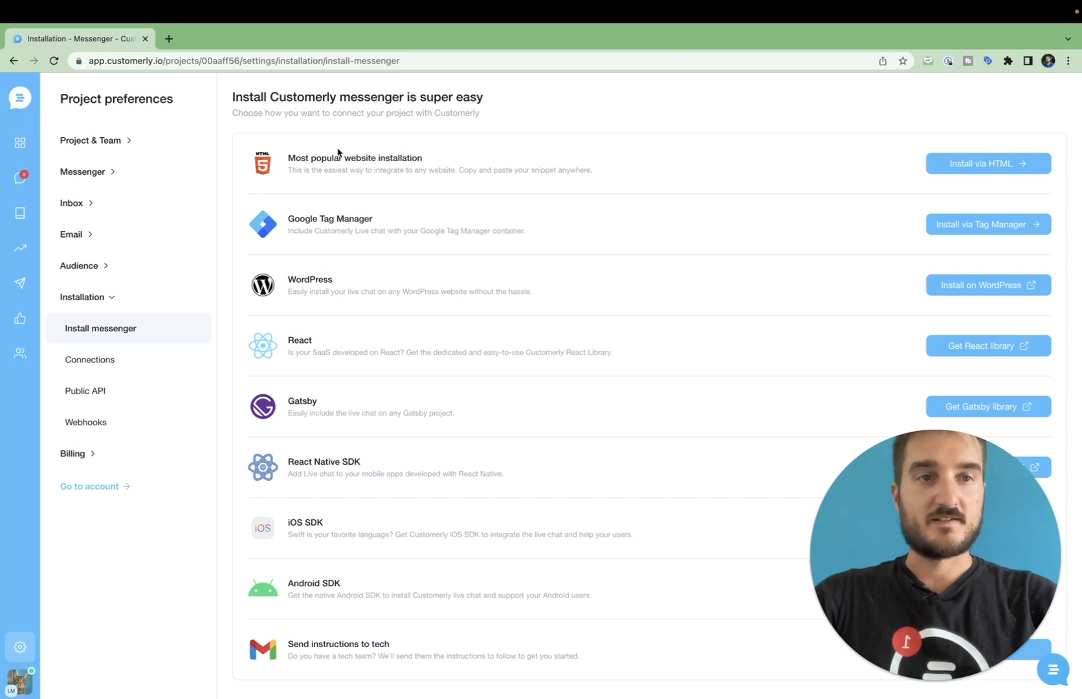
mouse_move(958, 163)
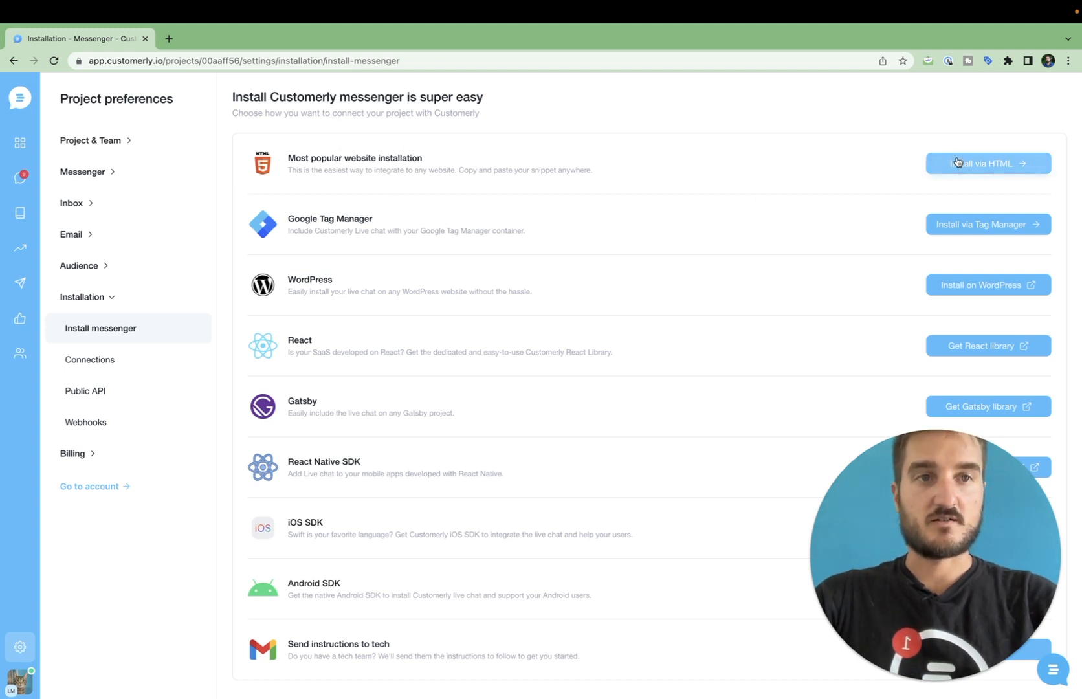
Copy the 'Install via HTML' live chat snippet code to the clipboard
left_click(987, 163)
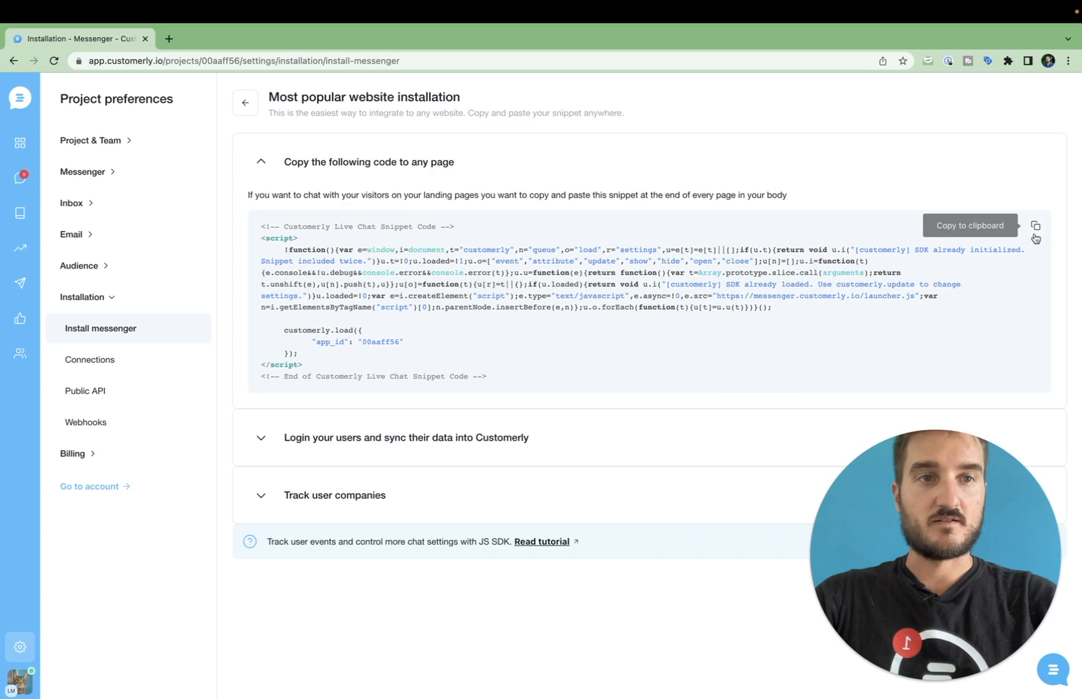
left_click(1035, 225)
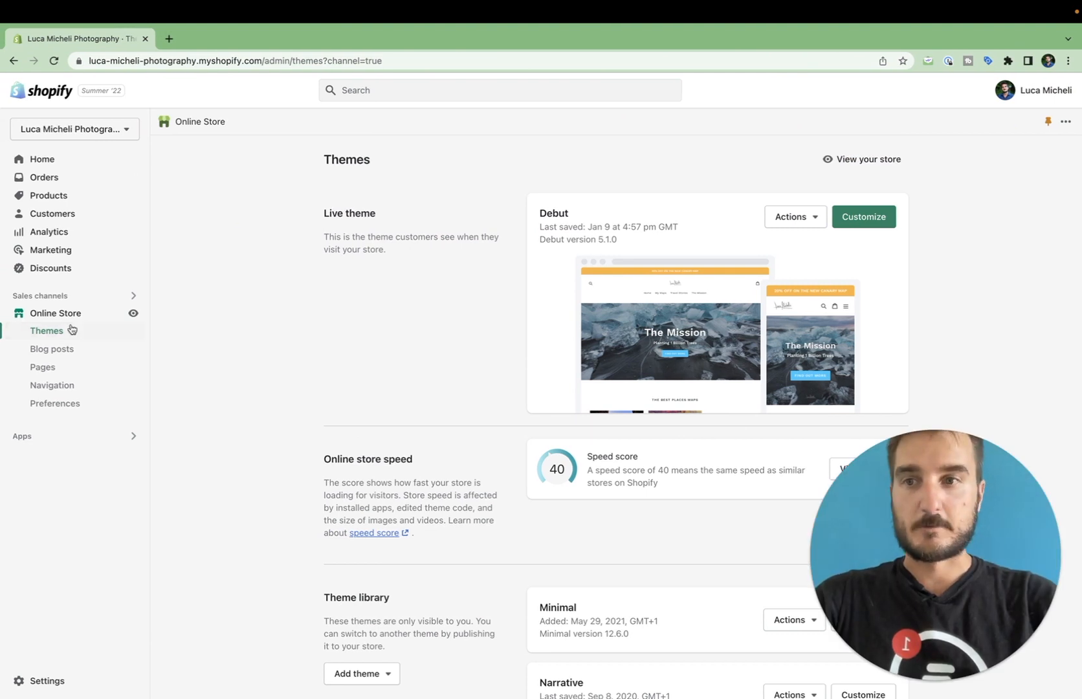
mouse_move(503, 281)
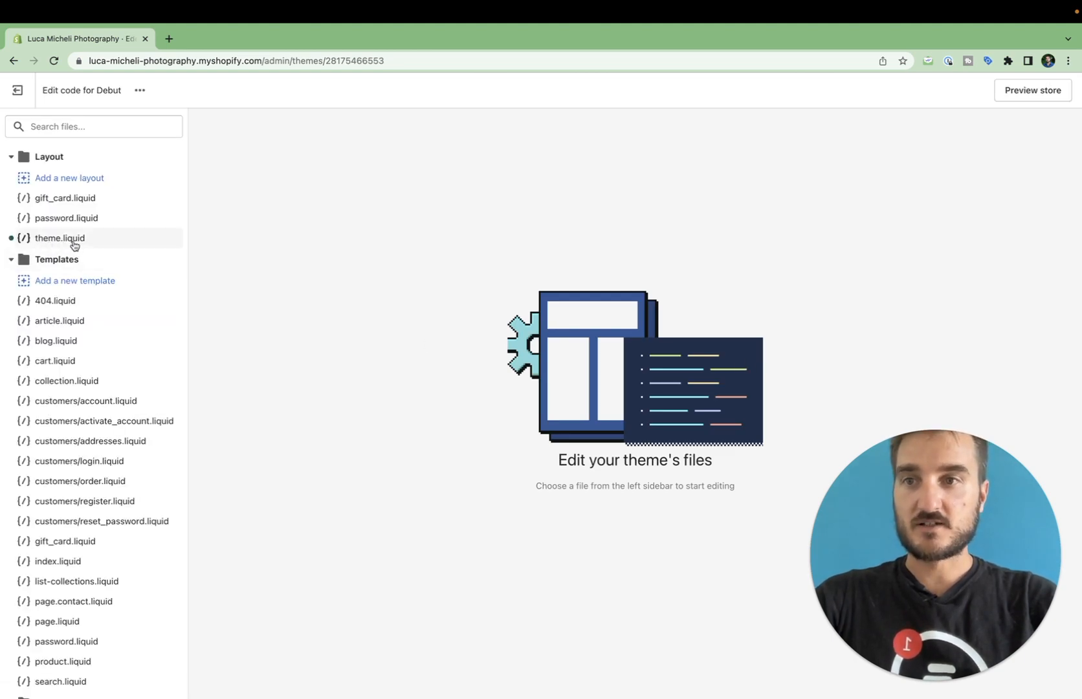
Paste the Customerly Live Chat Snippet Code just before </body> in theme.liquid and save
left_click(59, 238)
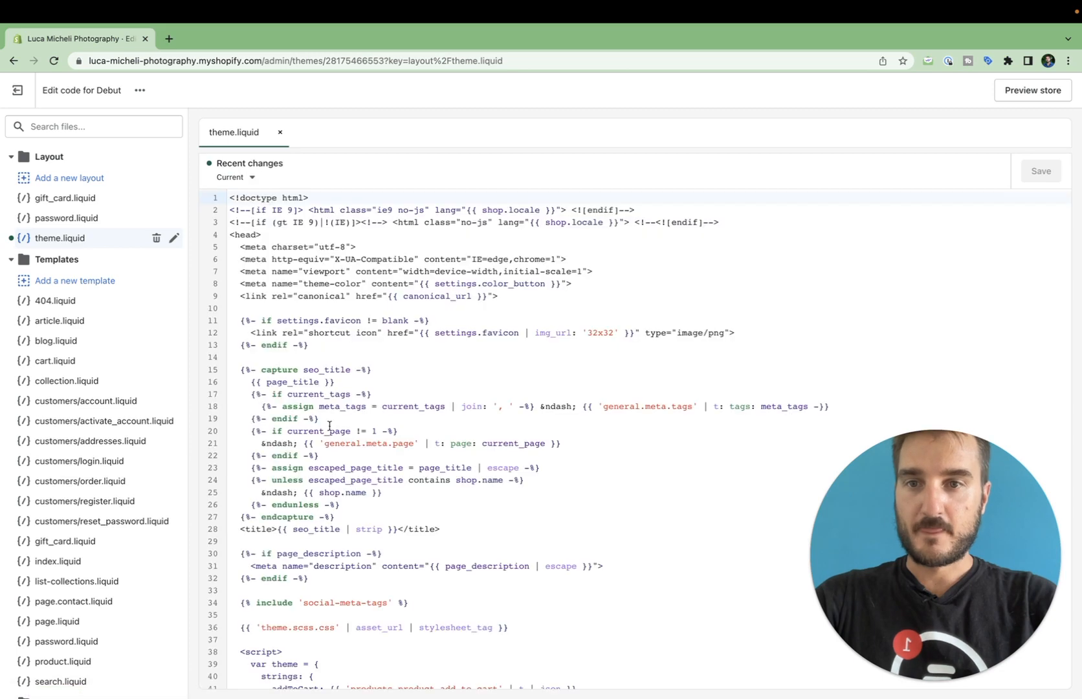
scroll("down", 3)
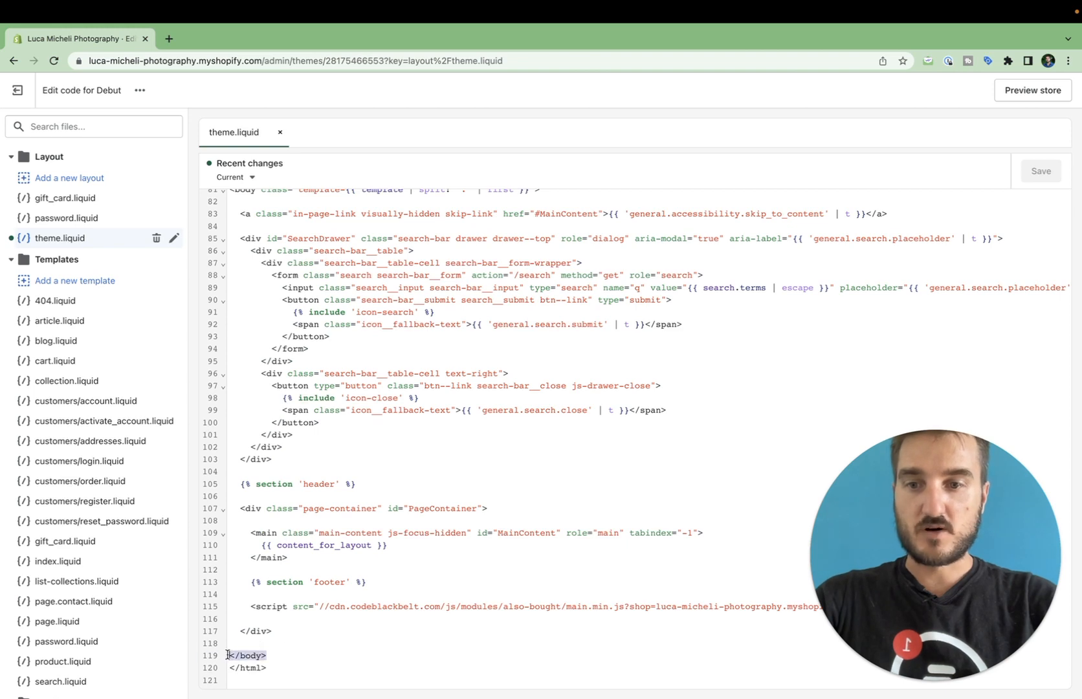
left_click(249, 643)
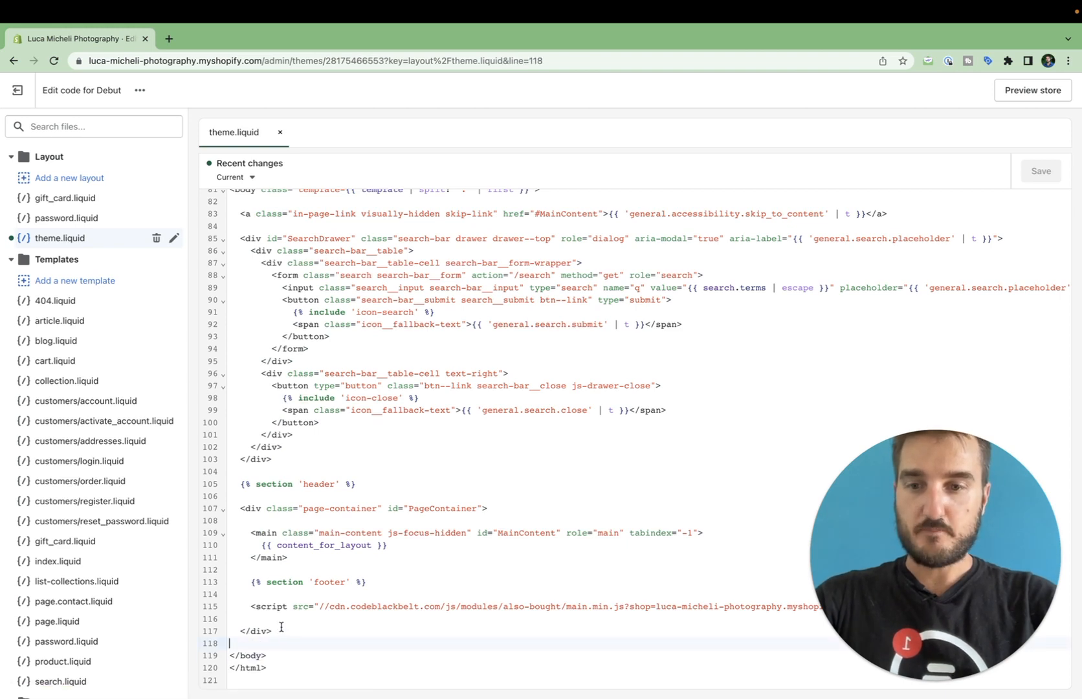
type("<!-- Customerly Live Chat Snippet Code -->")
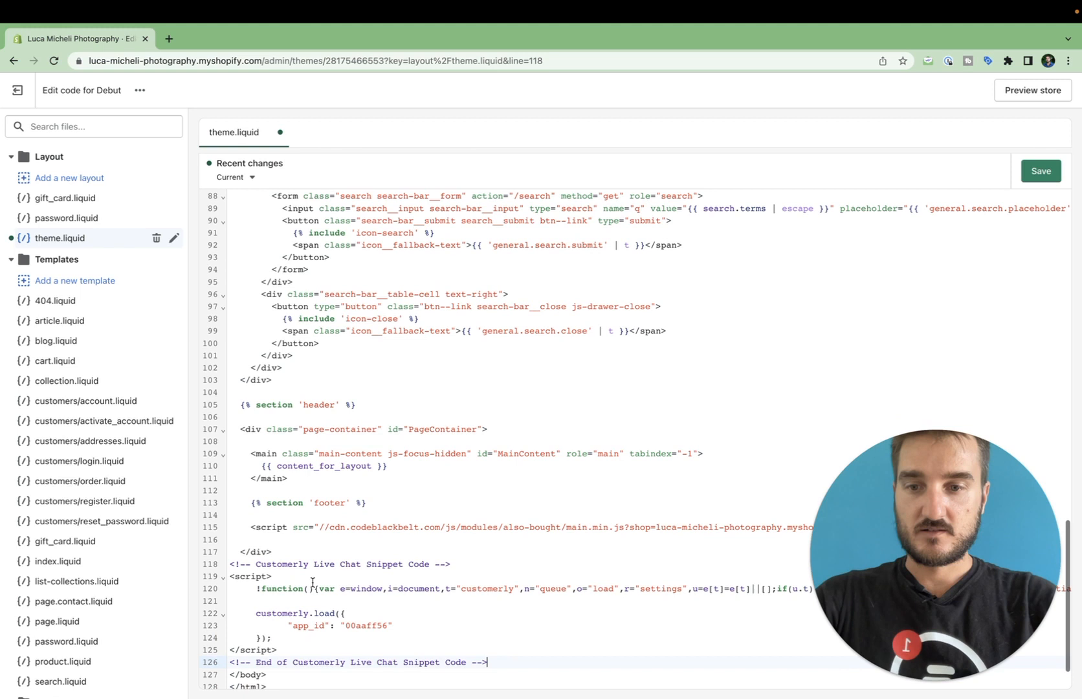
left_click(1042, 171)
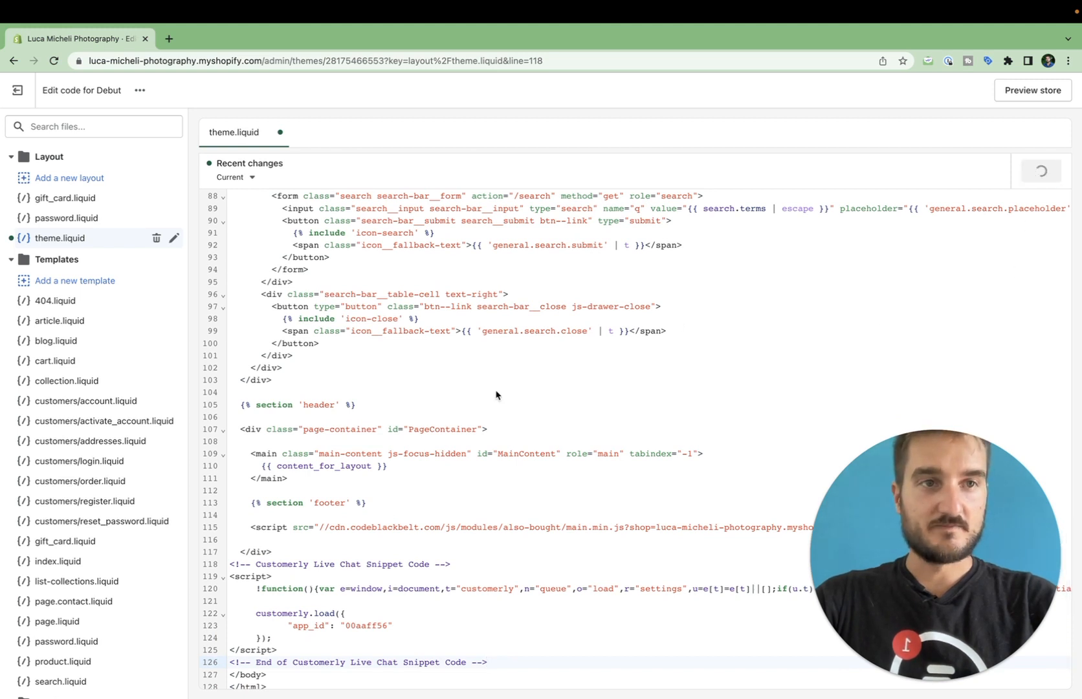